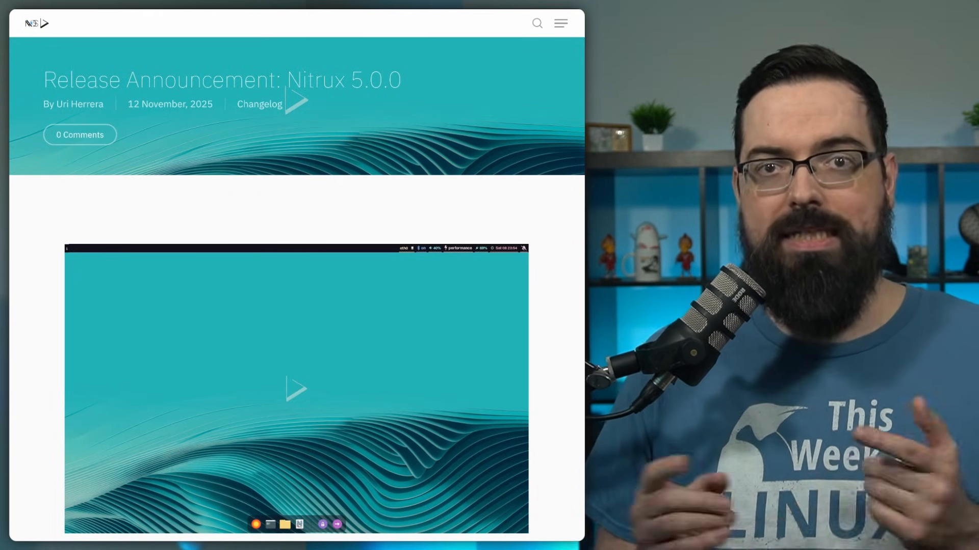
# Scroll through the Nitrux 5.1.0 release announcement dated 6 January 2026
pyautogui.scroll(-3)
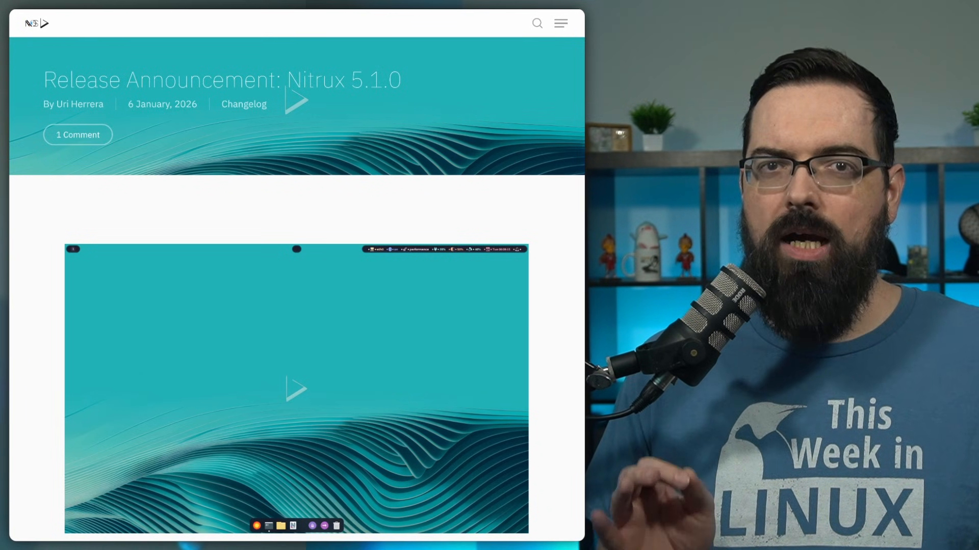
pyautogui.scroll(-3)
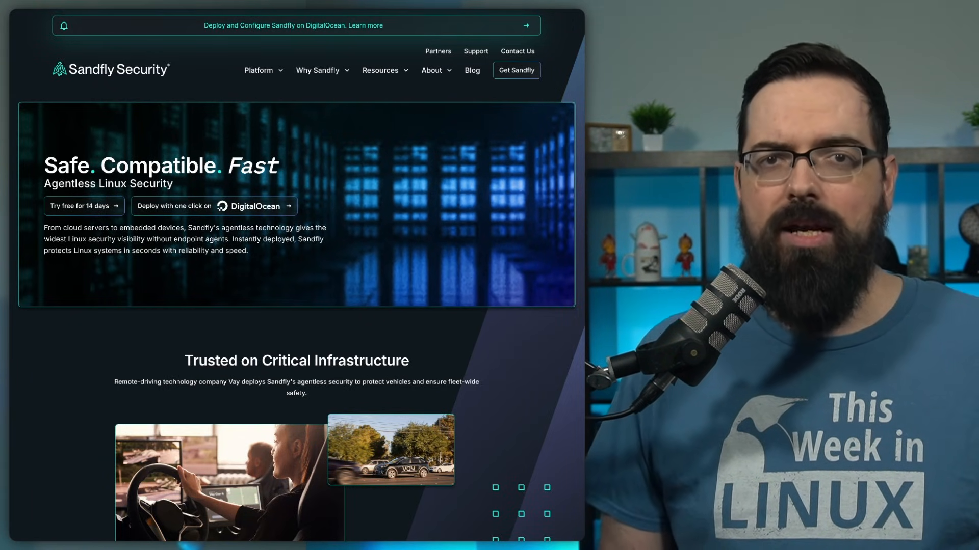
# Scroll down the Sandfly Security homepage about agentless Linux security
pyautogui.scroll(-3)
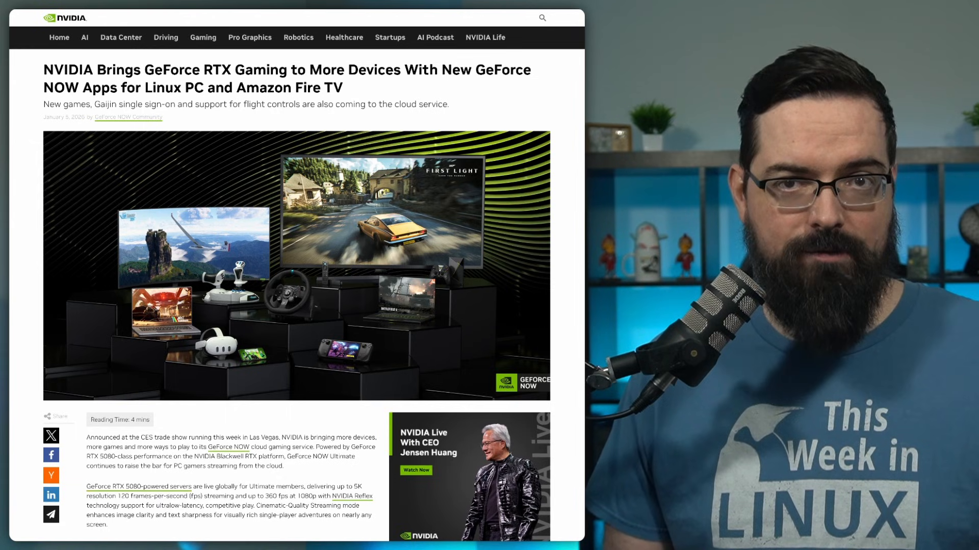
# Scroll down the NVIDIA post on GeForce NOW apps for Linux and Fire TV
pyautogui.scroll(-3)
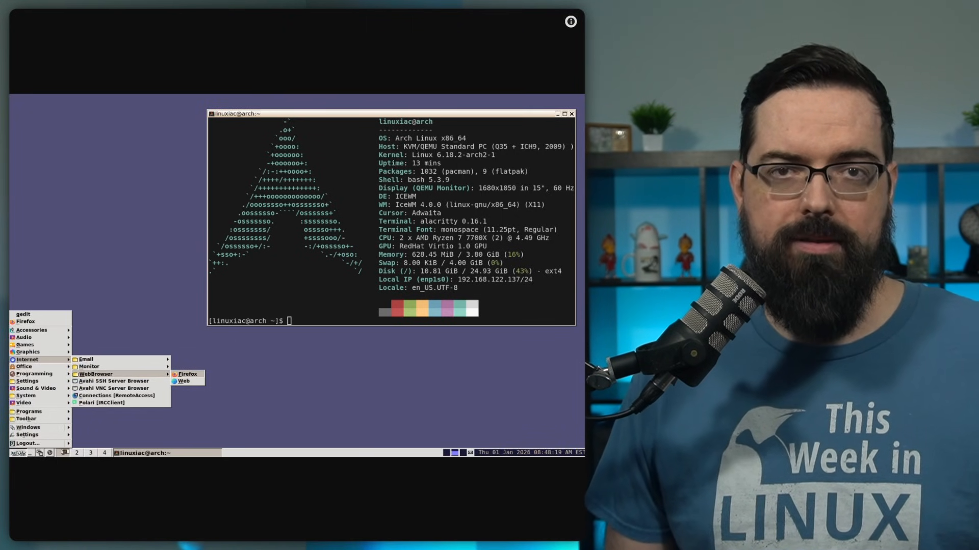
# Browse the IceWM start menu to Internet > WebBrowser, listing Firefox and Web
pyautogui.click(187, 374)
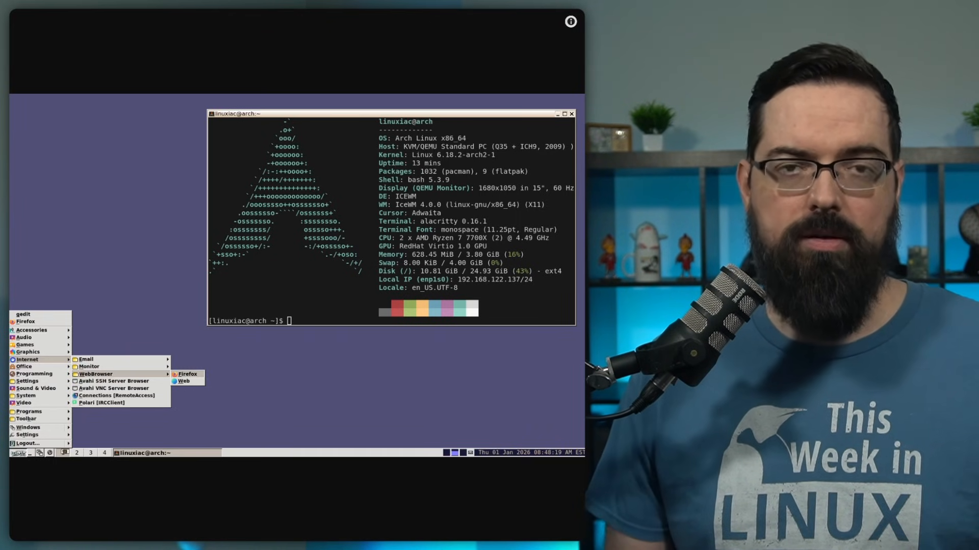
pyautogui.click(187, 373)
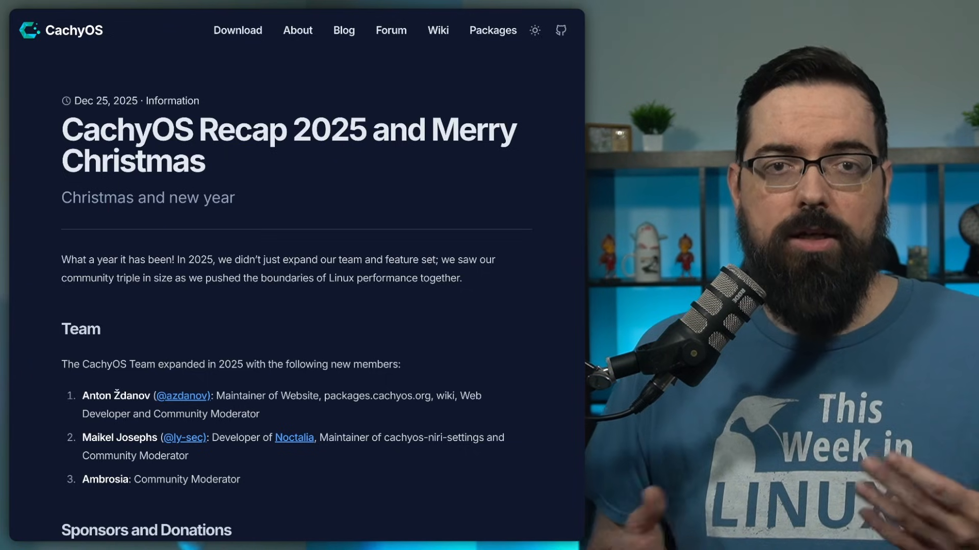
# Scroll the CachyOS Recap 2025 post past Sponsors to the planned Server Edition
pyautogui.scroll(-3)
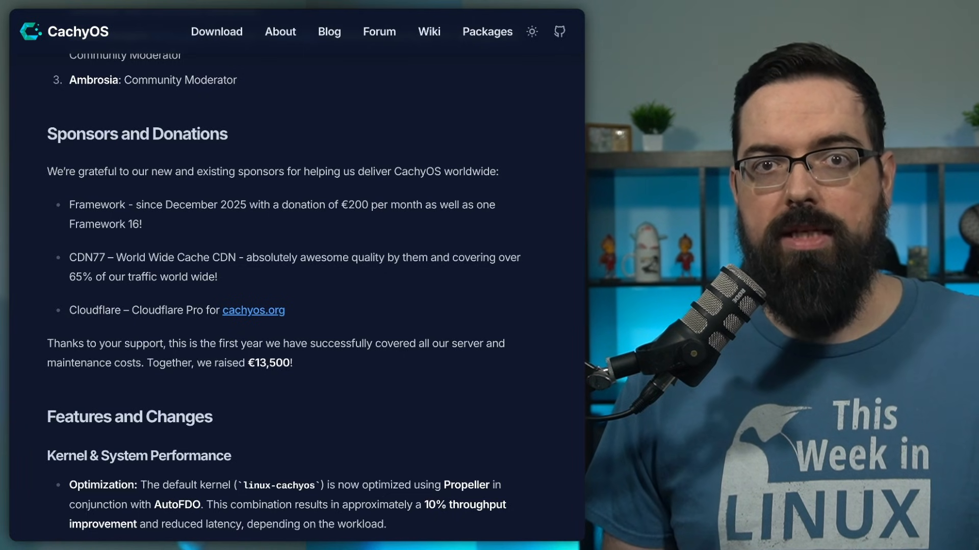
pyautogui.scroll(-3)
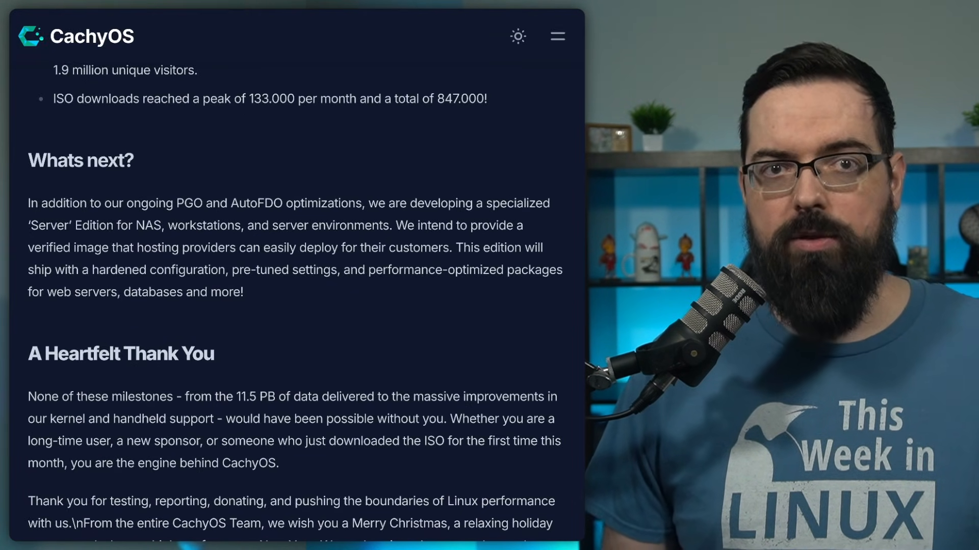